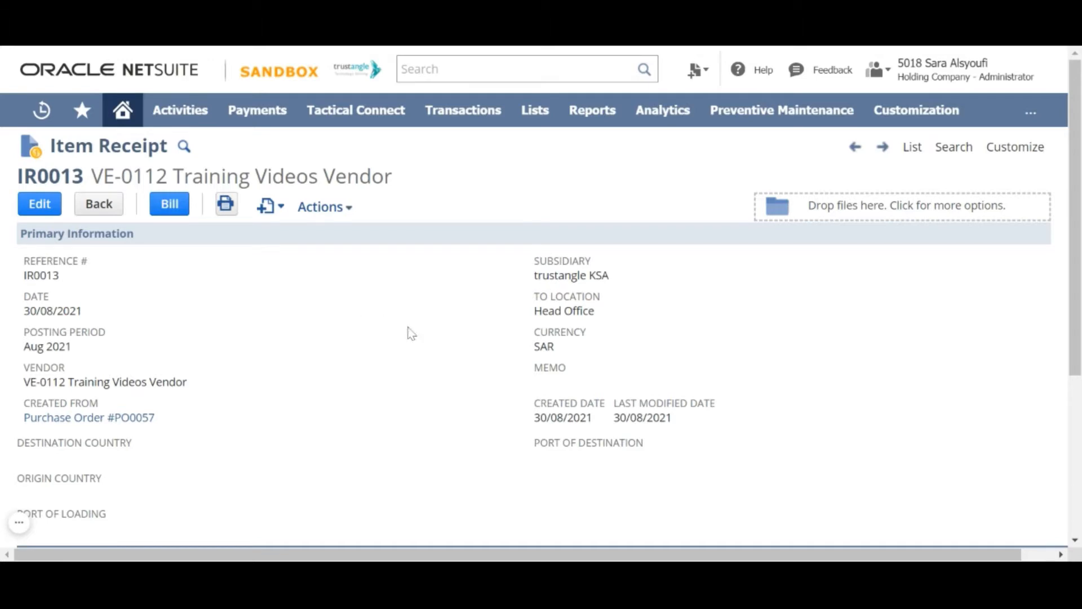
Open the vendor's shipping cost bill INV - 1236 from Item Receipt IR0013.
{"action": "left_click", "coordinate": [169, 204]}
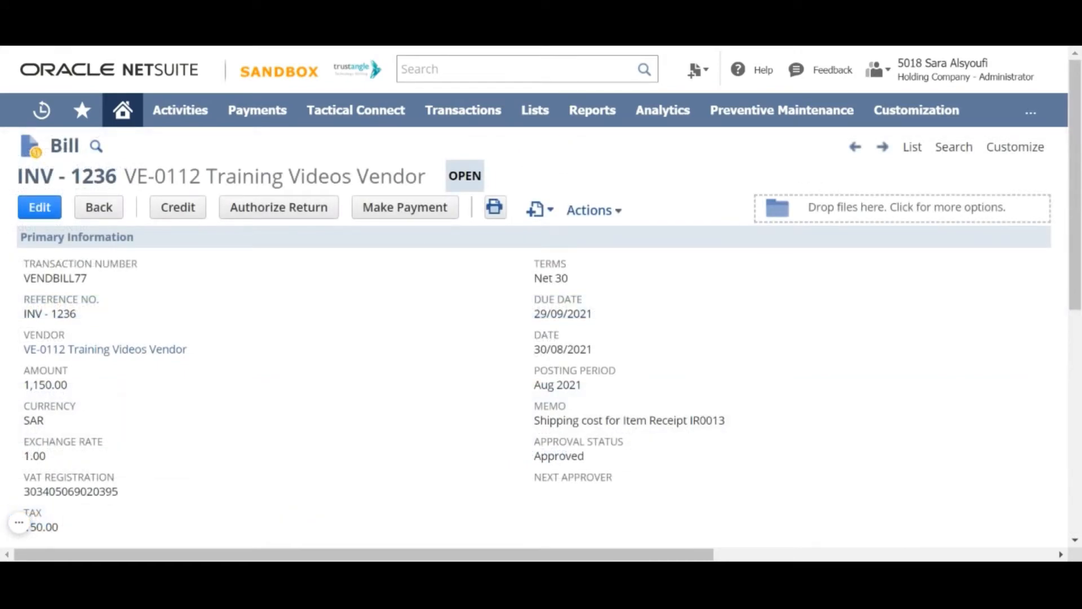
{"action": "mouse_move", "coordinate": [334, 445]}
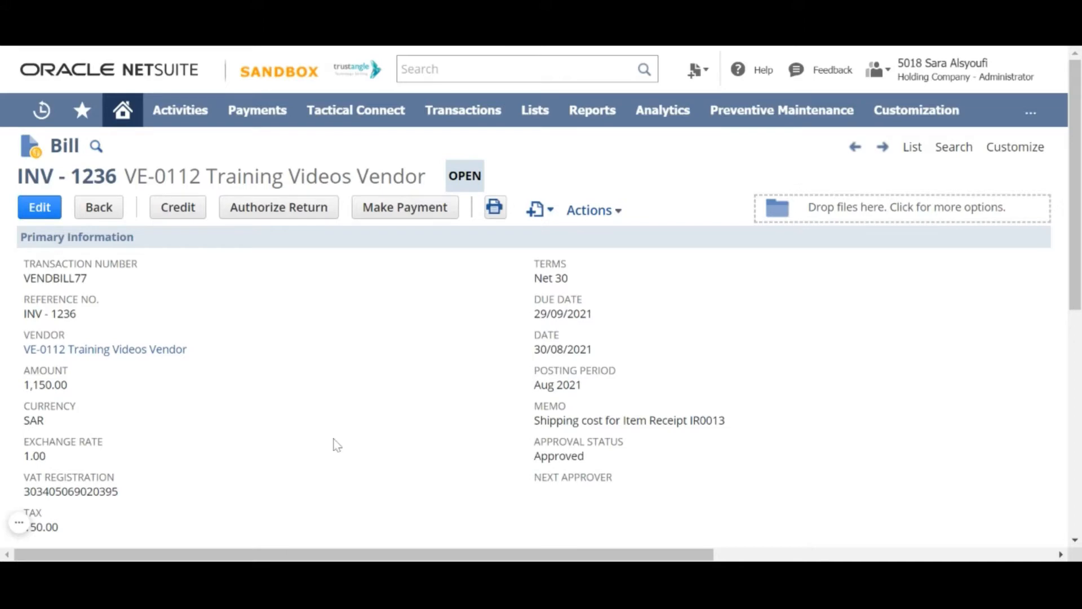
Scroll down the bill to view the Shipping Fees line of 1,000.00 plus 15% VAT.
{"action": "scroll", "scroll_direction": "down", "scroll_amount": 3}
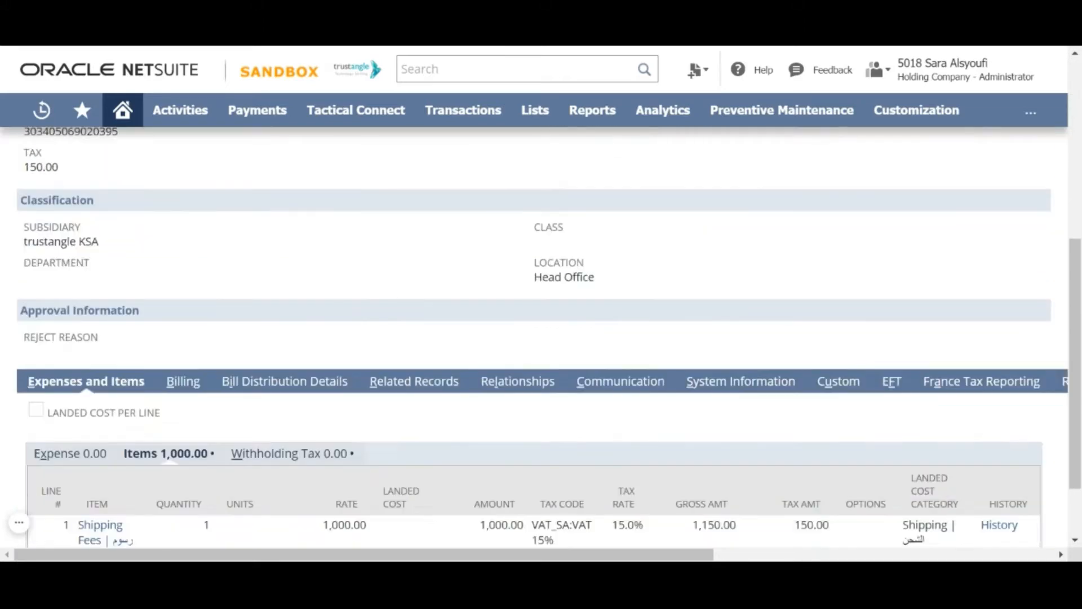
{"action": "scroll", "scroll_direction": "down", "scroll_amount": 3}
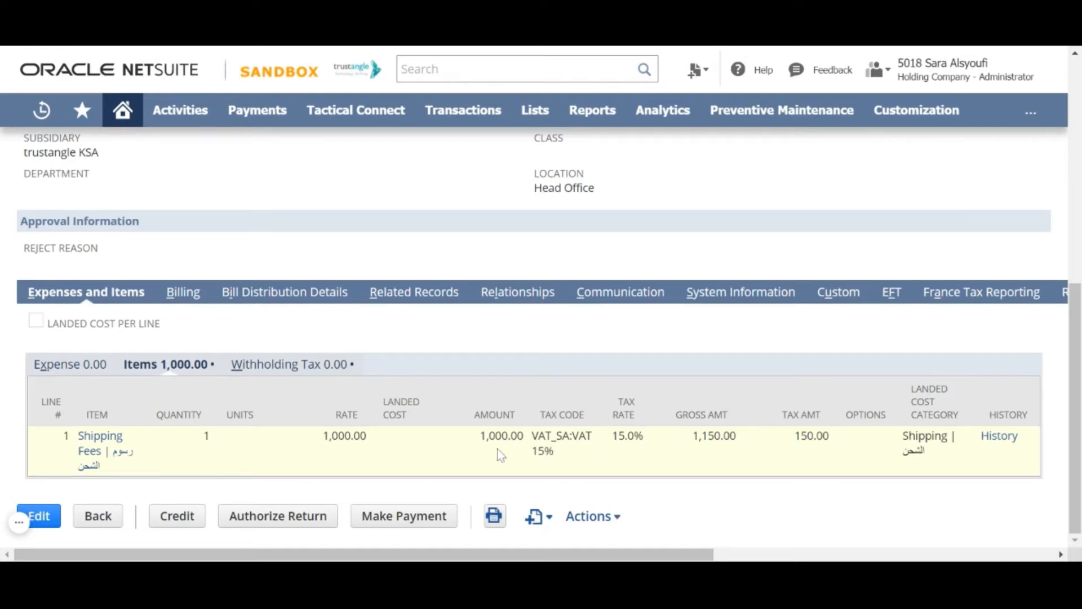
{"action": "mouse_move", "coordinate": [348, 451]}
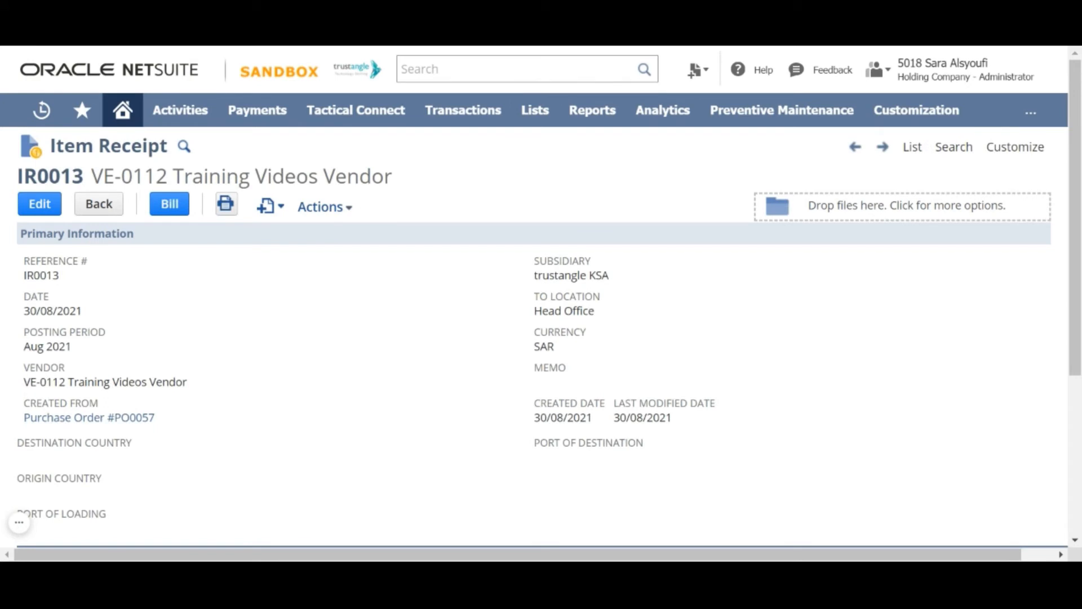
{"action": "mouse_move", "coordinate": [68, 273]}
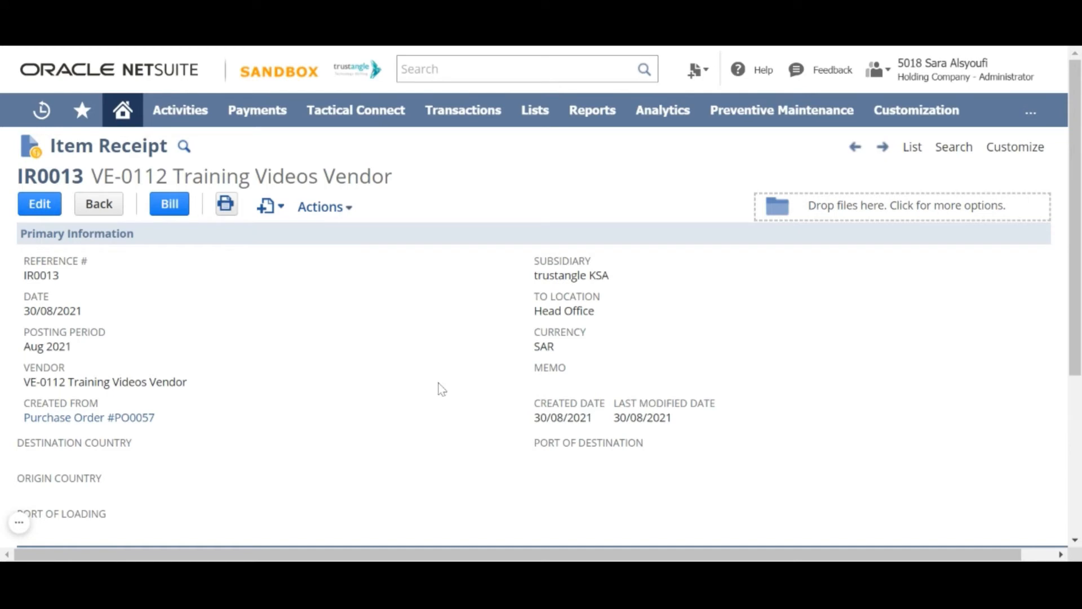
Edit Item Receipt IR0013 and show its Landed Cost subtab.
{"action": "left_click", "coordinate": [38, 203]}
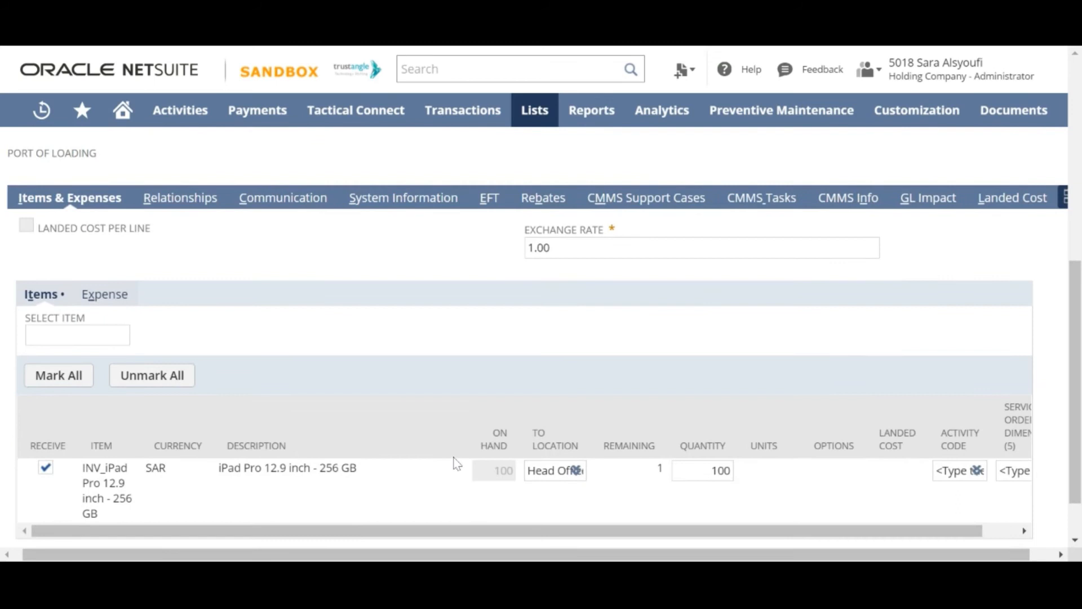
{"action": "mouse_move", "coordinate": [1042, 207]}
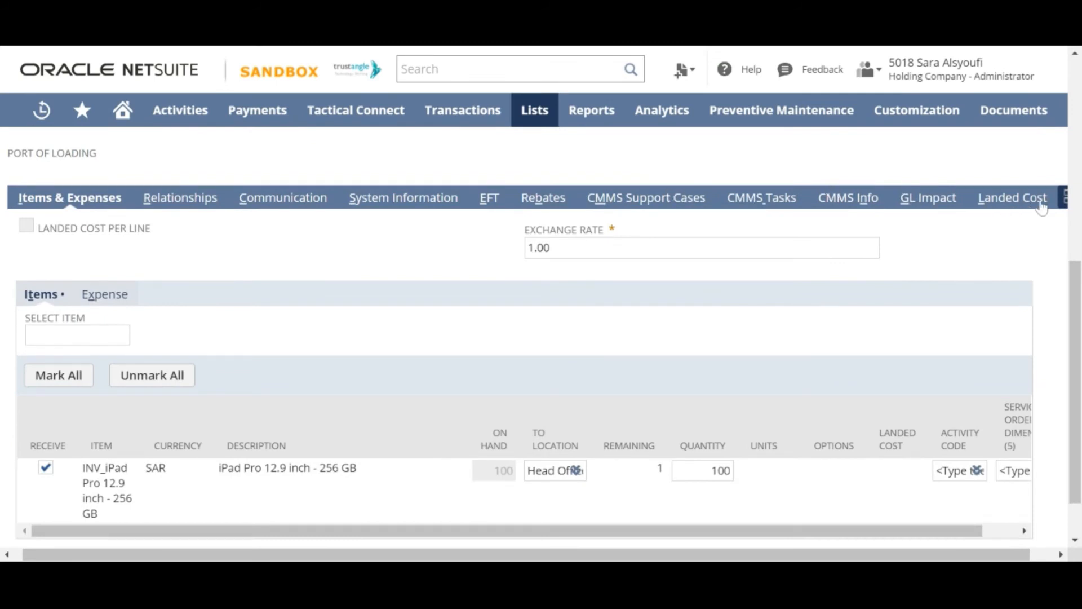
{"action": "left_click", "coordinate": [1012, 197]}
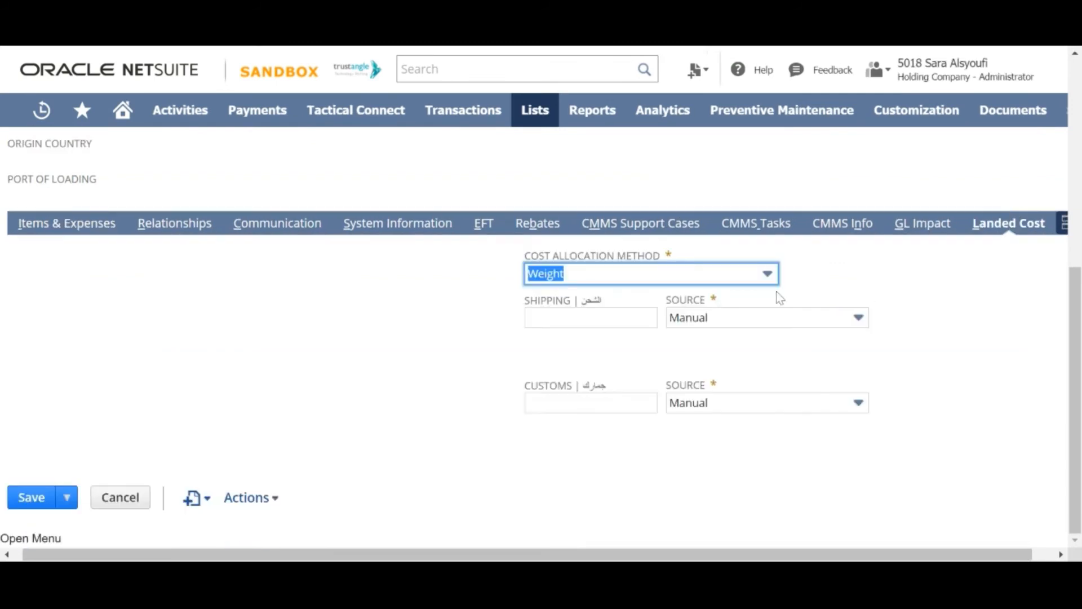
Set the Cost Allocation Method to Value instead of Weight and dismiss the field help.
{"action": "scroll", "scroll_direction": "down", "scroll_amount": 3}
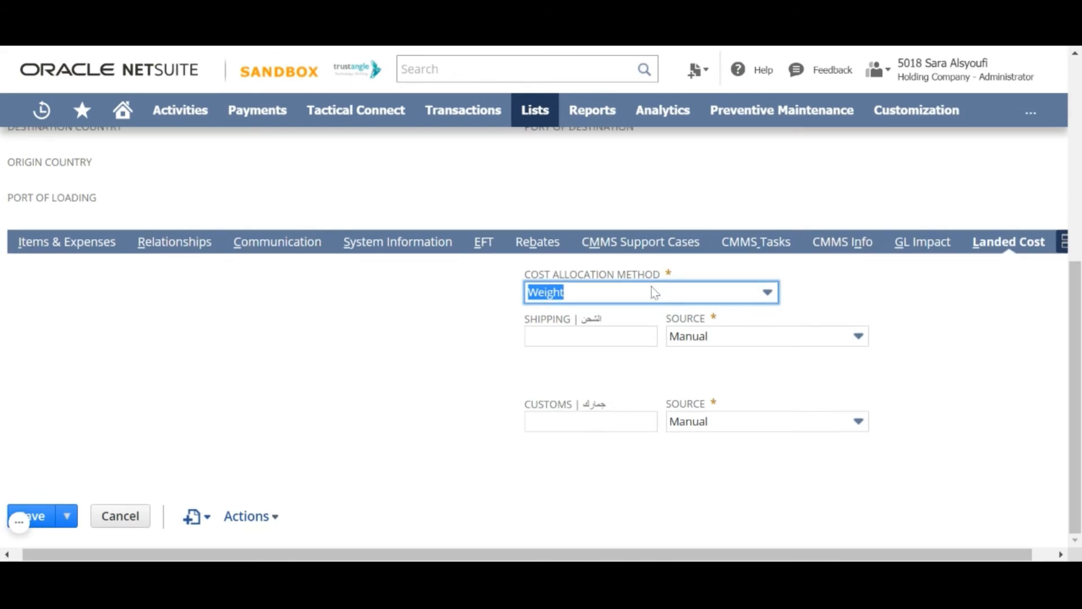
{"action": "left_click", "coordinate": [767, 293]}
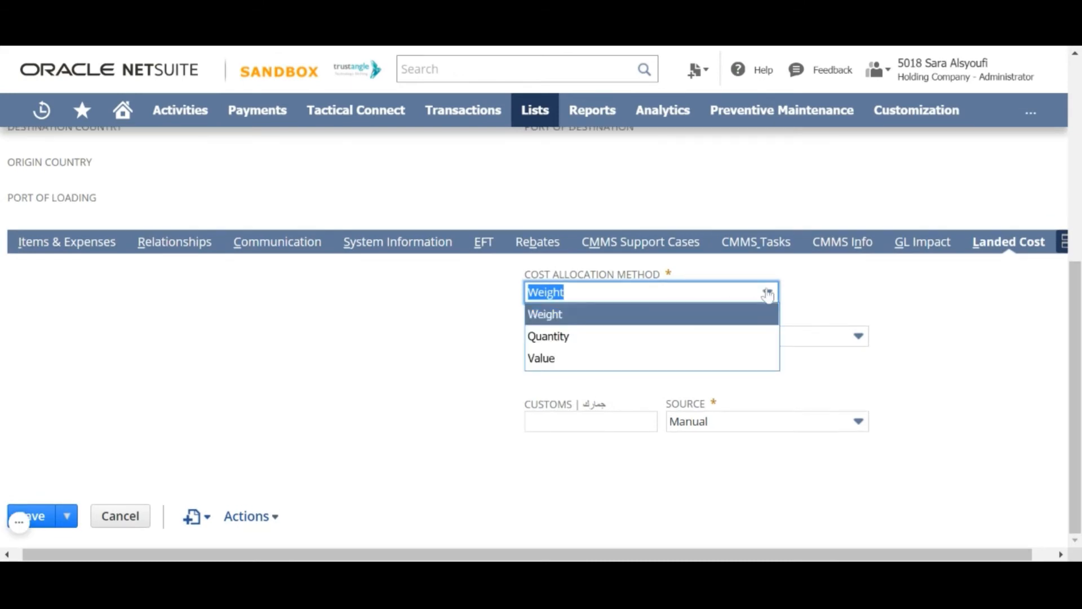
{"action": "left_click", "coordinate": [542, 358]}
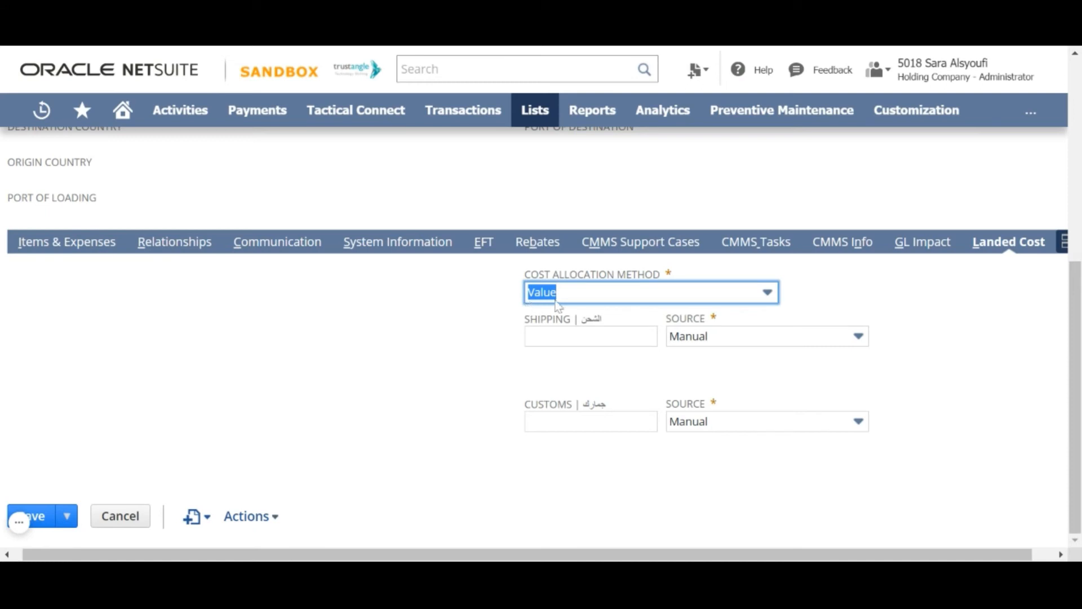
{"action": "mouse_move", "coordinate": [587, 285]}
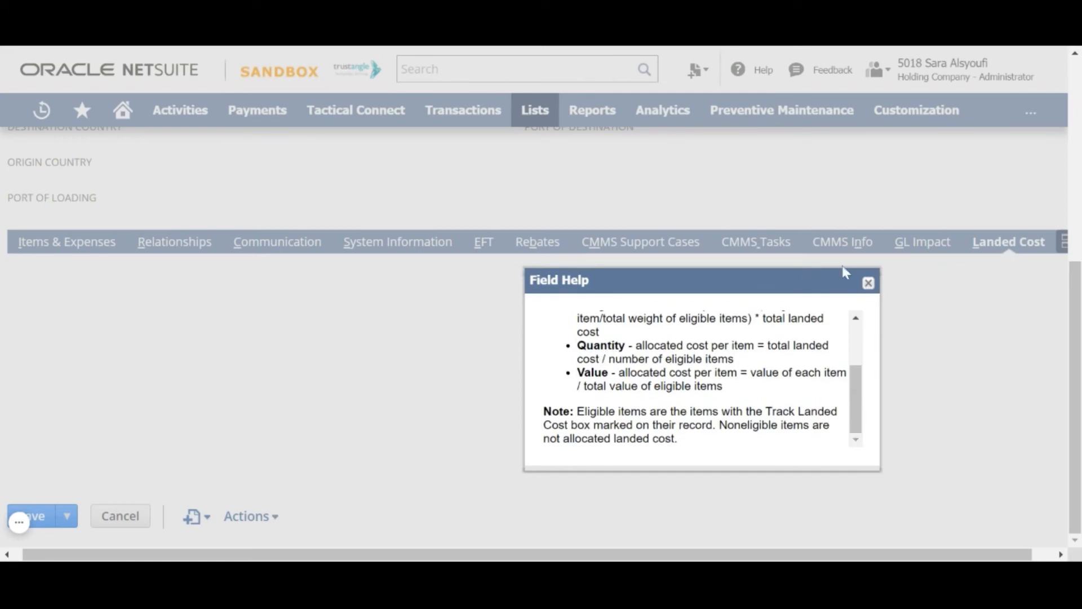
{"action": "left_click", "coordinate": [868, 282]}
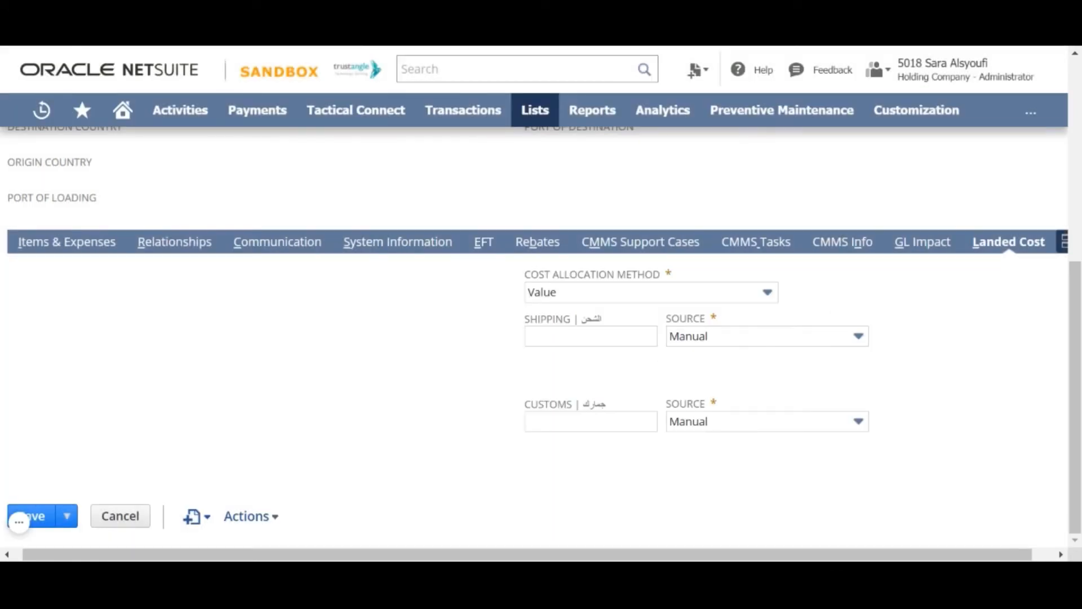
Source Shipping from Other Transaction (exclude tax) linked to bill INV - 1236, giving 1,000.00.
{"action": "left_click", "coordinate": [766, 336]}
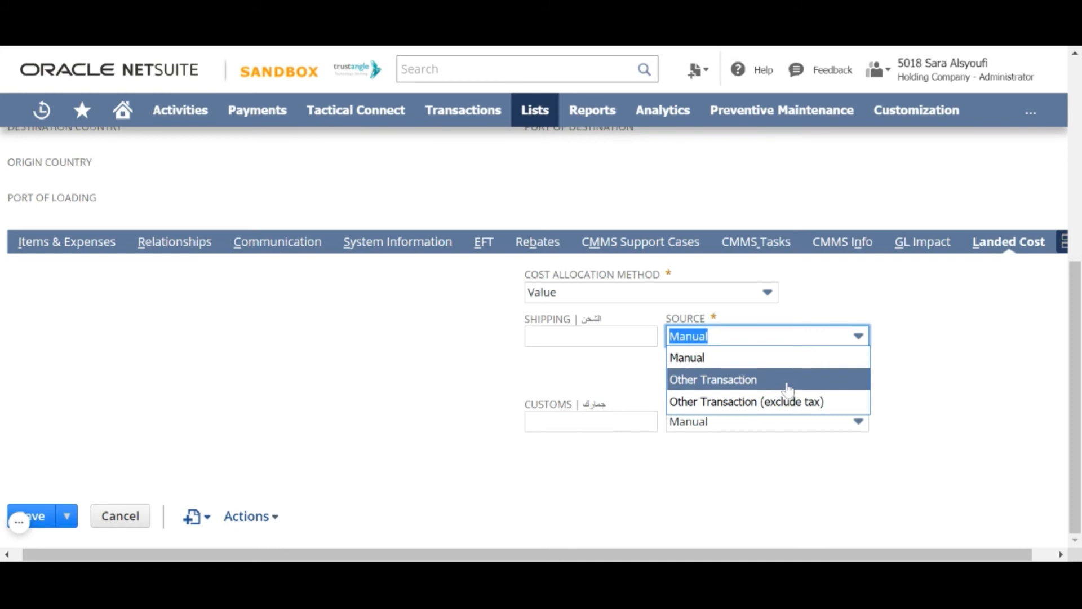
{"action": "mouse_move", "coordinate": [746, 401]}
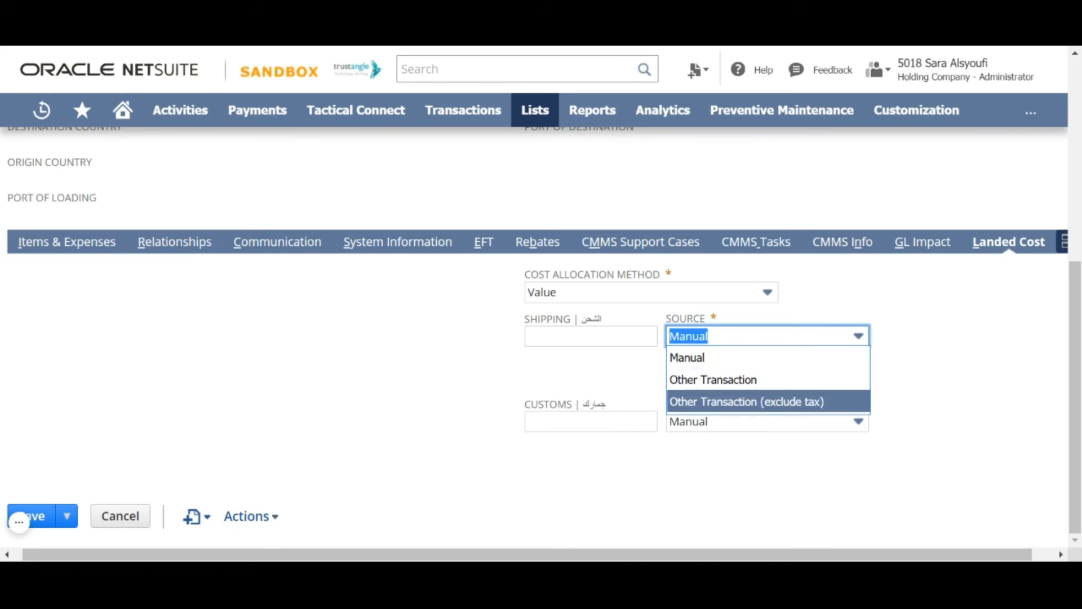
{"action": "left_click", "coordinate": [746, 402]}
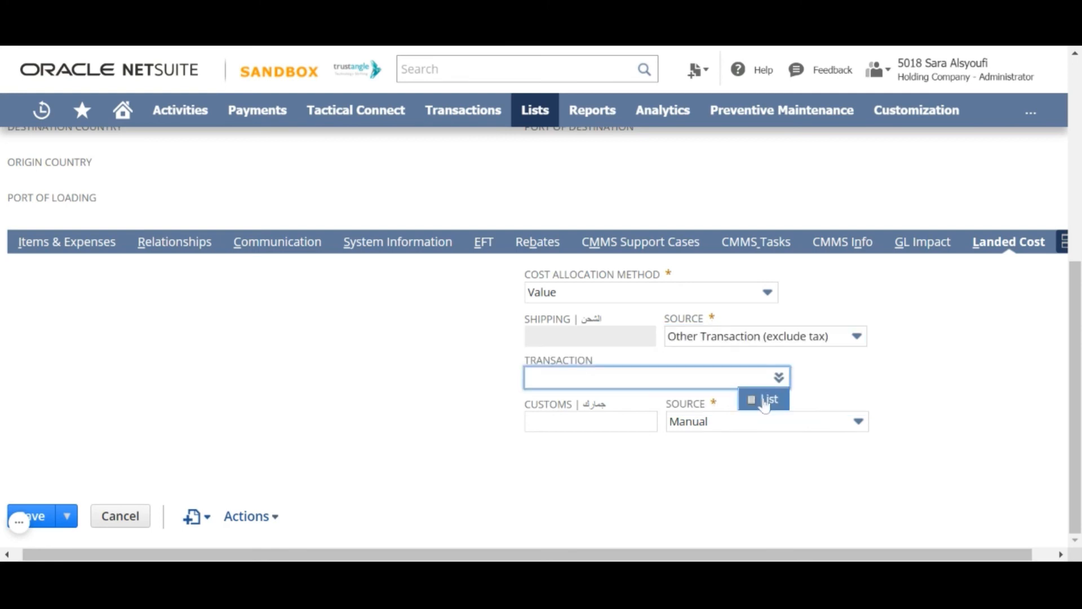
{"action": "left_click", "coordinate": [768, 399]}
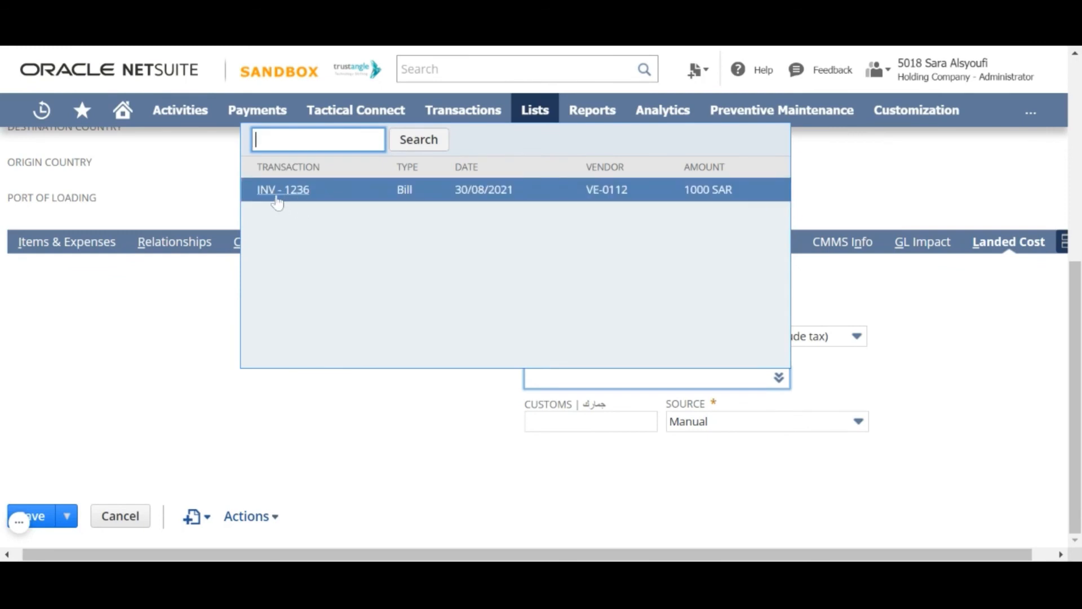
{"action": "left_click", "coordinate": [281, 189]}
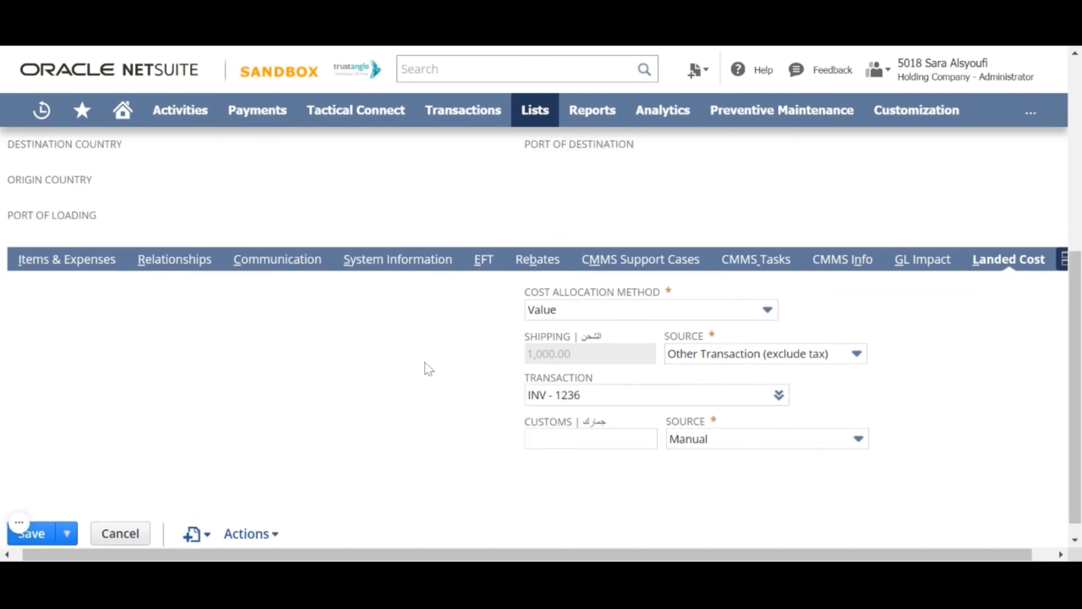
Save Item Receipt IR0013 with the new landed cost settings.
{"action": "scroll", "scroll_direction": "up", "scroll_amount": 3}
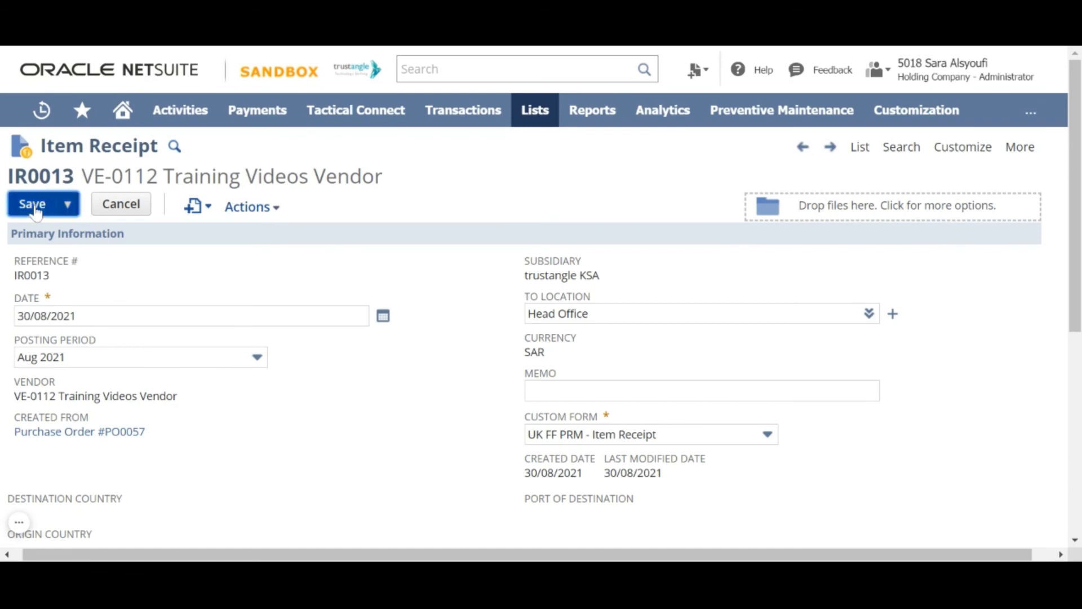
{"action": "left_click", "coordinate": [32, 204]}
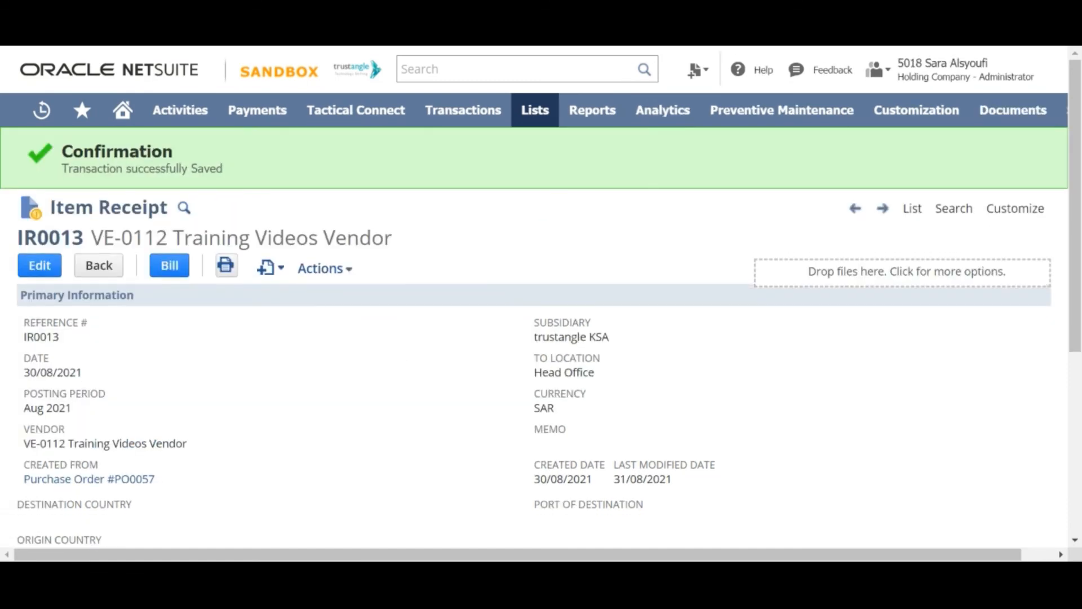